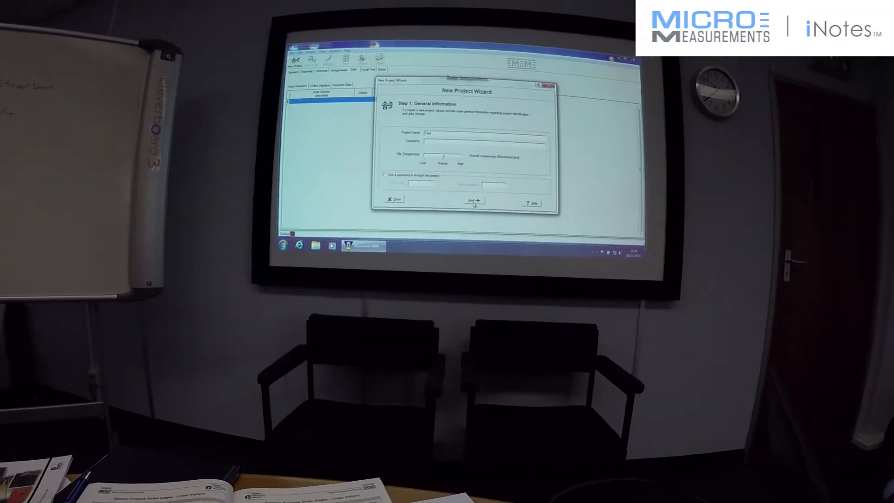
Step: Advance past project details and add a General Strain Gauge sensor
{"action": "left_click", "coordinate": [472, 201]}
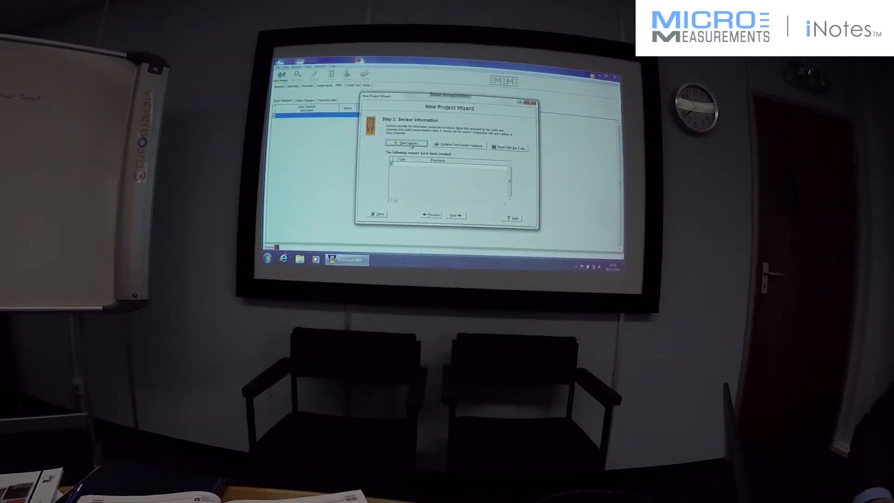
{"action": "left_click", "coordinate": [406, 143]}
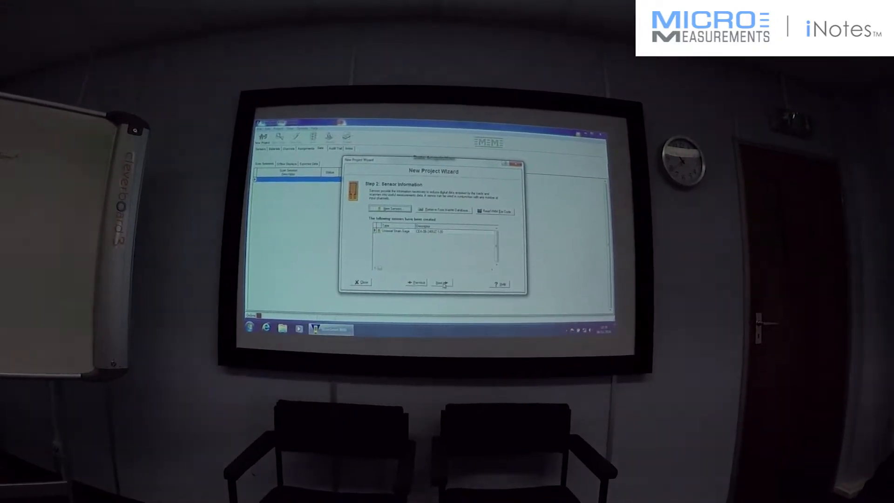
Step: Skip the Sensor and Material Information steps to reach channel setup
{"action": "left_click", "coordinate": [442, 283]}
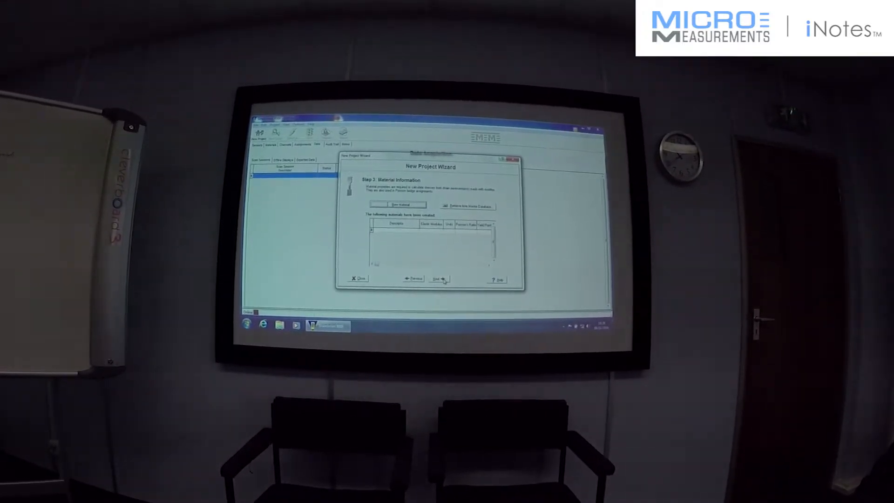
{"action": "left_click", "coordinate": [439, 279]}
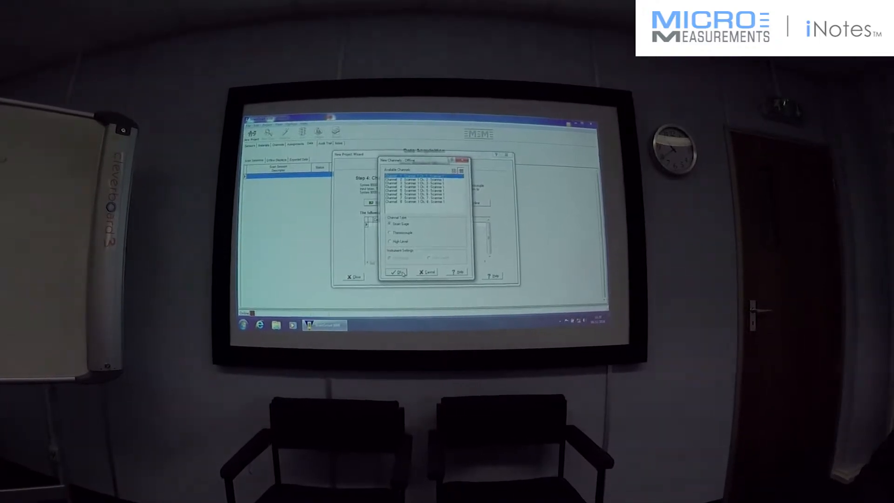
Step: Add the strain gage channel and advance to the bridge assignment step
{"action": "left_click", "coordinate": [395, 272]}
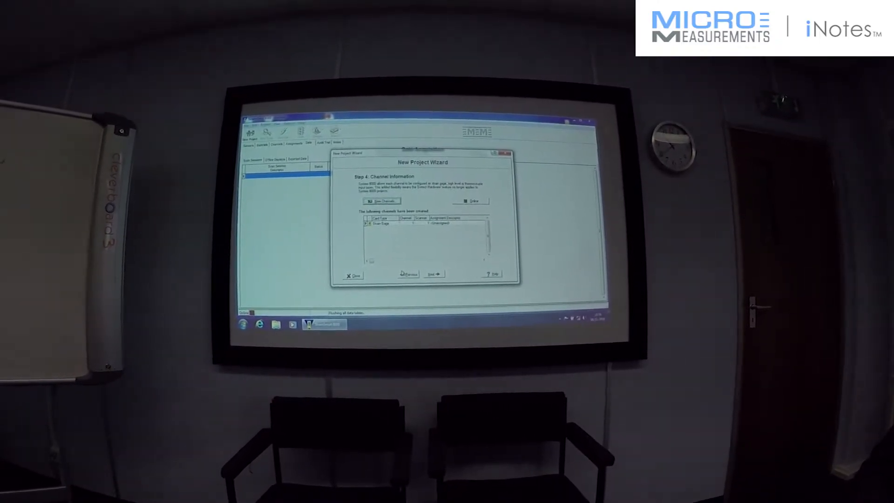
{"action": "left_click", "coordinate": [435, 273]}
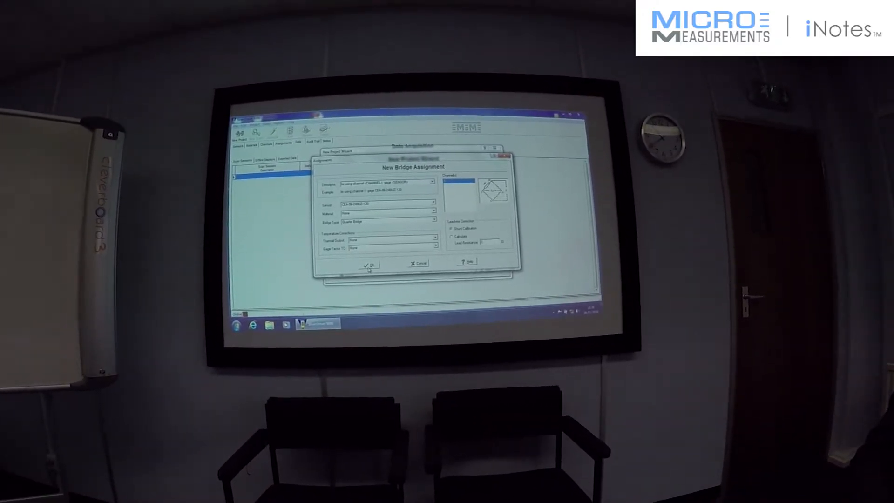
Step: Confirm the quarter-bridge assignment for the gauge and continue
{"action": "left_click", "coordinate": [369, 264]}
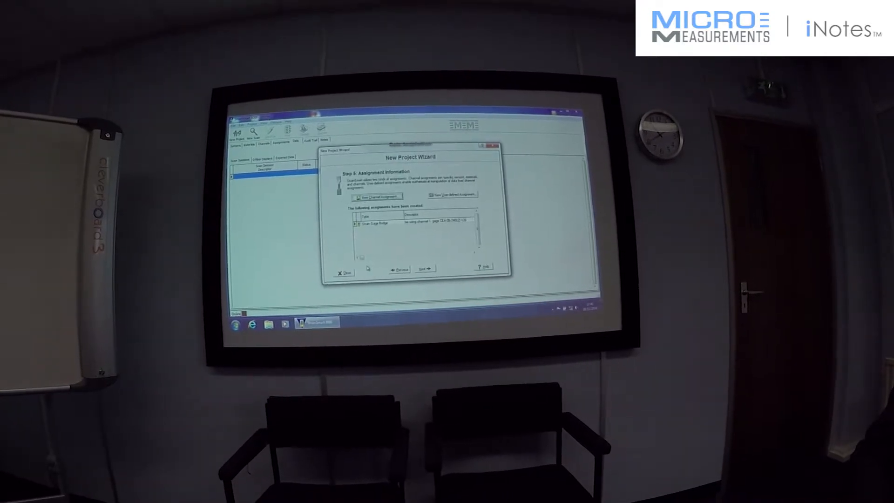
{"action": "left_click", "coordinate": [425, 269]}
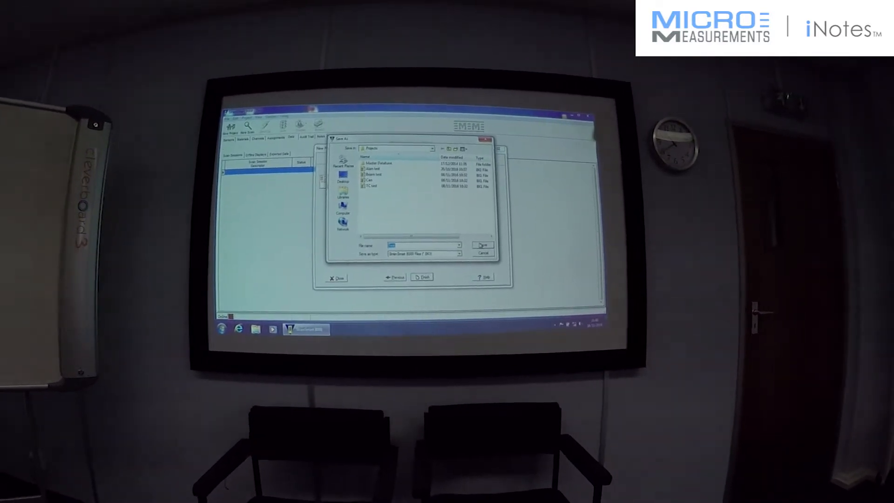
Step: Save the project file and finish the New Project Wizard
{"action": "left_click", "coordinate": [482, 244]}
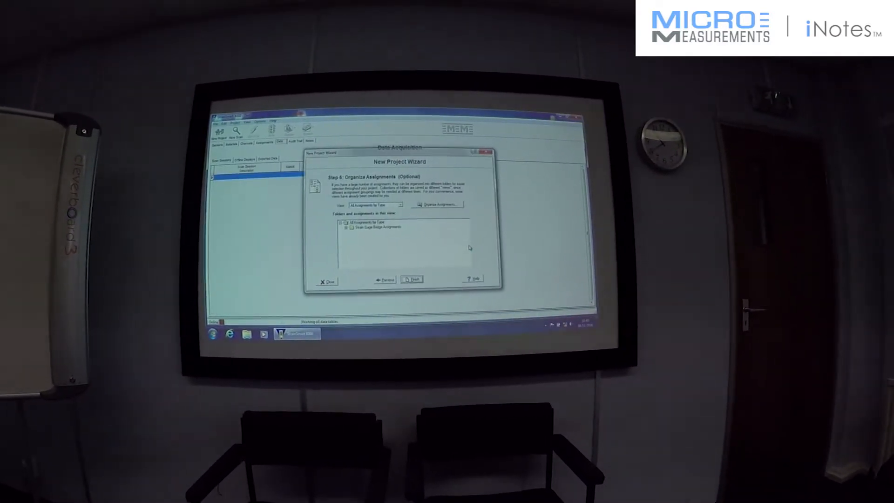
{"action": "left_click", "coordinate": [411, 280]}
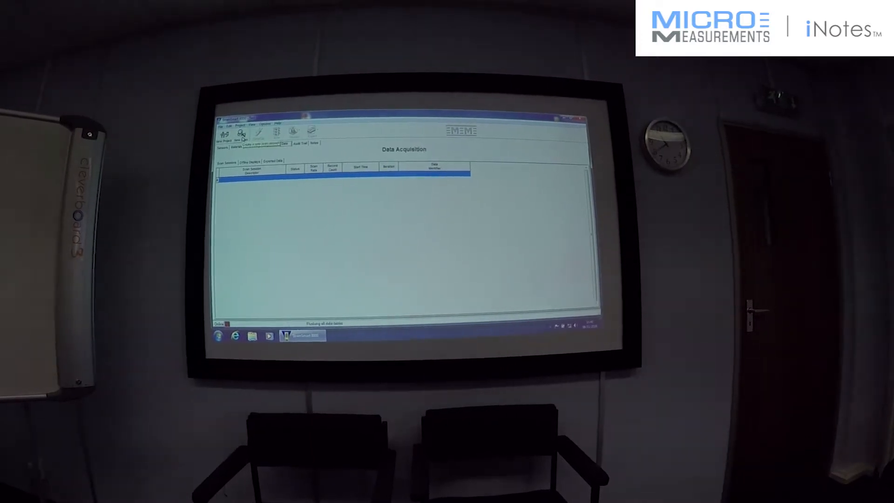
Step: Create Scan Session #1 through the New Scan Wizard using default recording options
{"action": "left_click", "coordinate": [242, 132]}
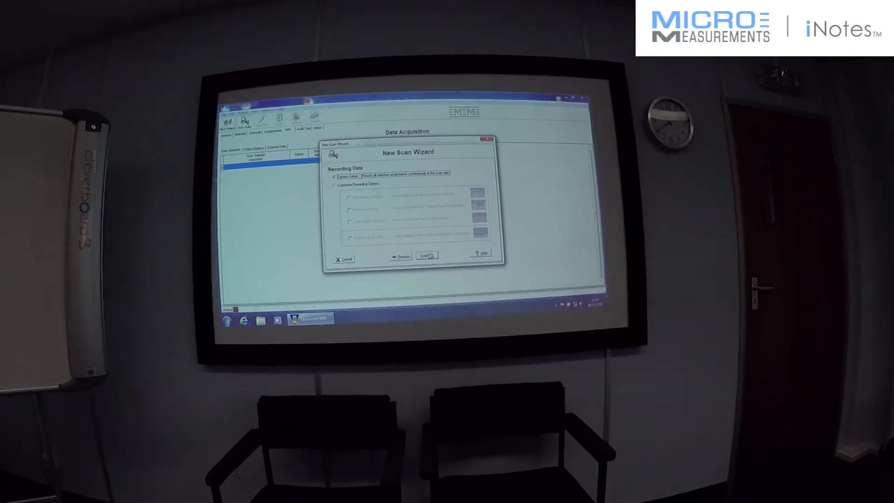
{"action": "left_click", "coordinate": [426, 255]}
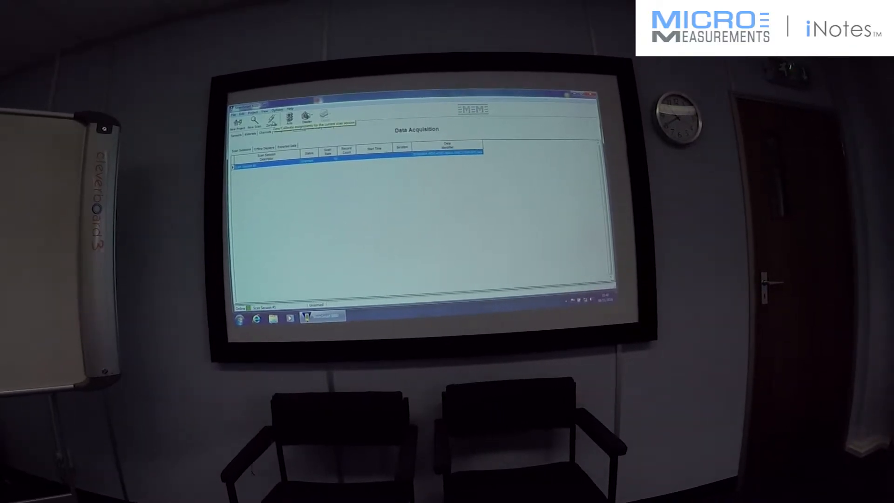
Step: Zero the strain gauge assignment in the Zero/Cal window
{"action": "left_click", "coordinate": [280, 122]}
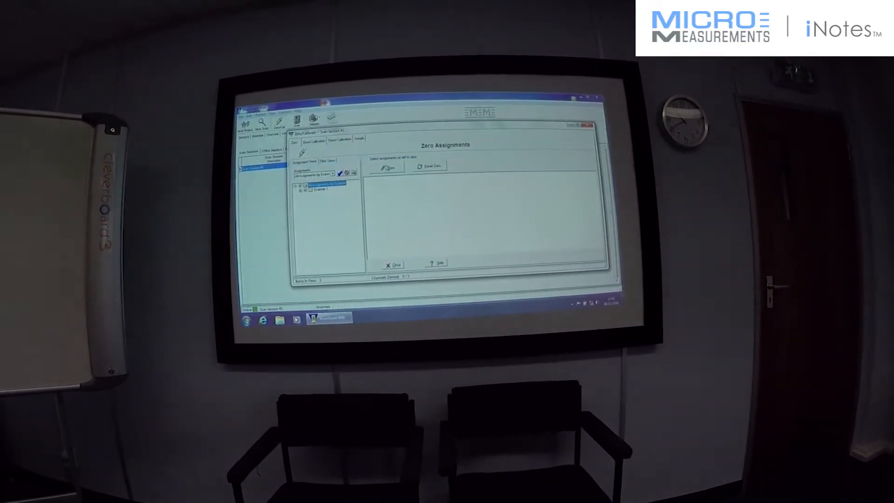
{"action": "left_click", "coordinate": [387, 167]}
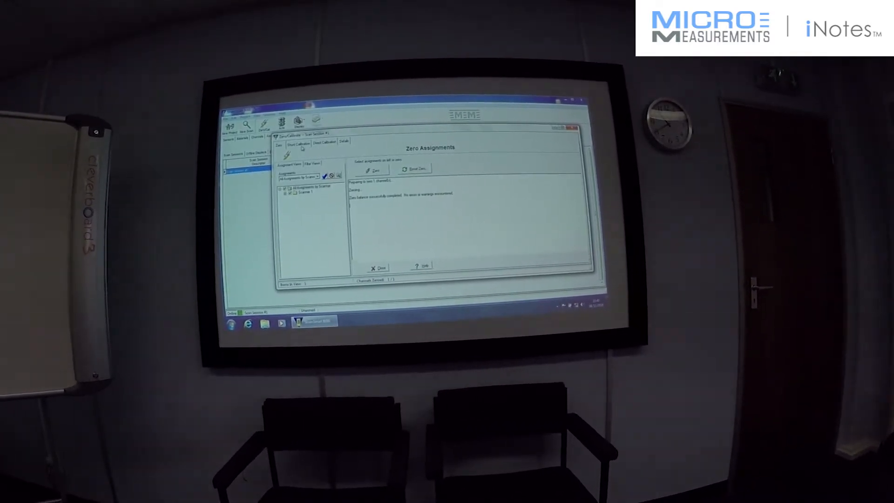
{"action": "left_click", "coordinate": [301, 143]}
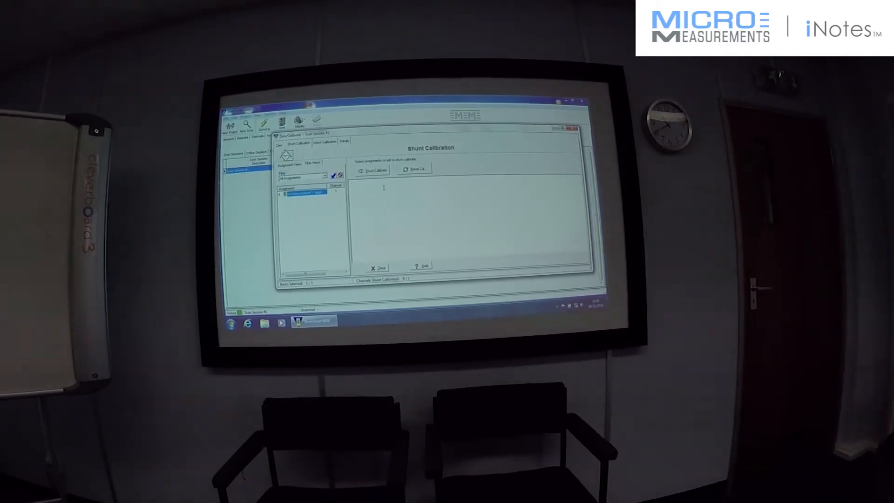
Step: Run shunt calibration on the gauge and close the calibration window
{"action": "left_click", "coordinate": [369, 172]}
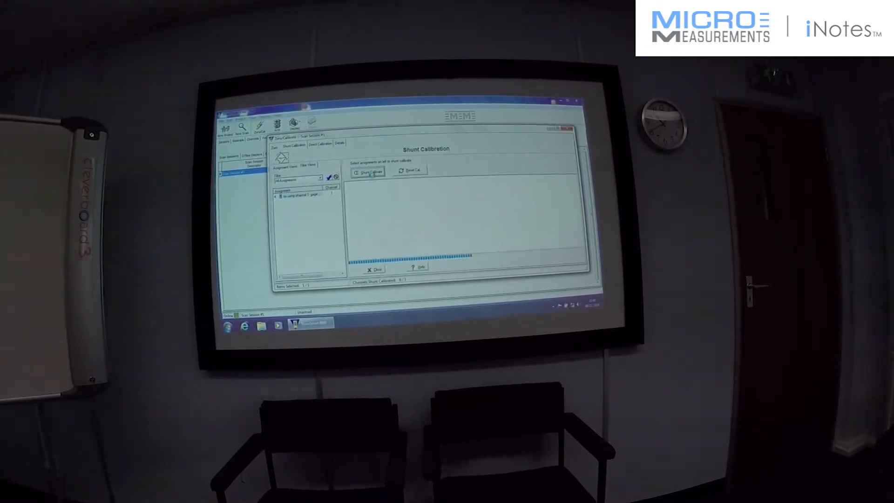
{"action": "left_click", "coordinate": [368, 172]}
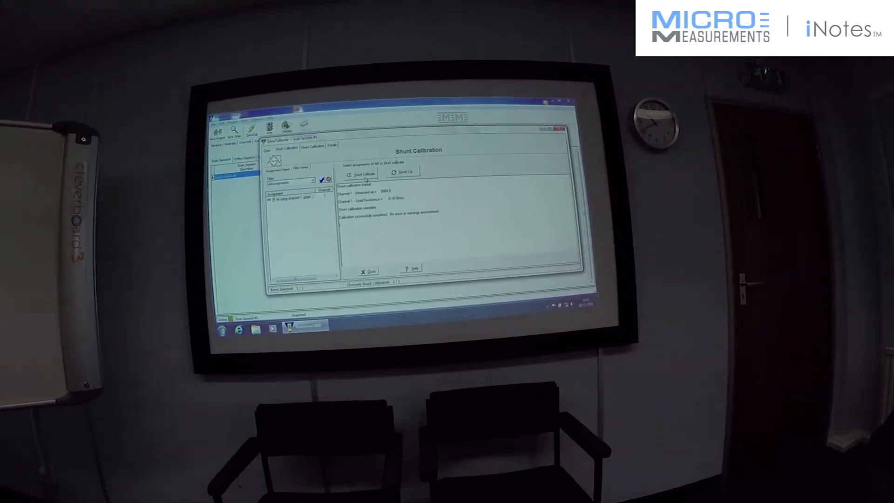
{"action": "left_click", "coordinate": [368, 271]}
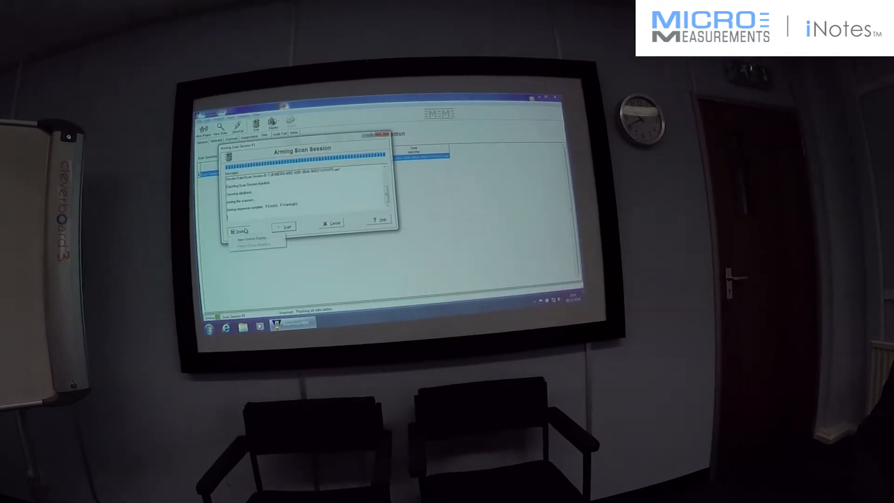
Step: Add a new online display showing the gauge reading
{"action": "left_click", "coordinate": [236, 231]}
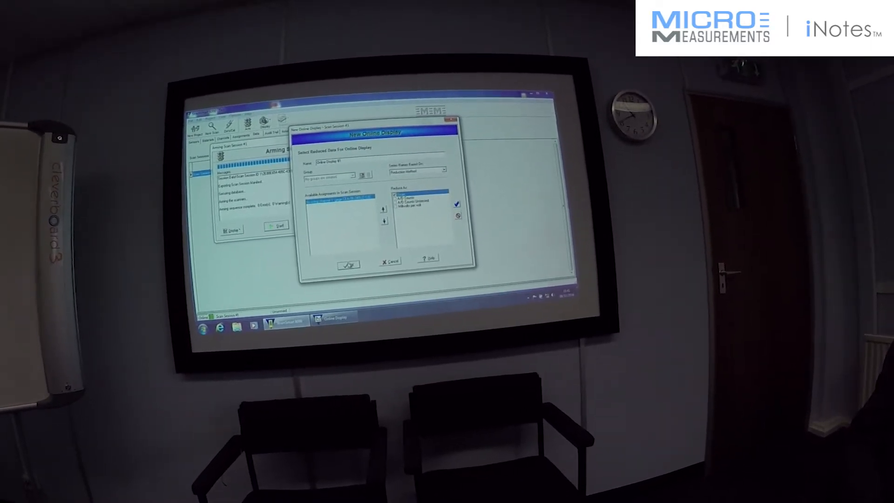
{"action": "left_click", "coordinate": [347, 265]}
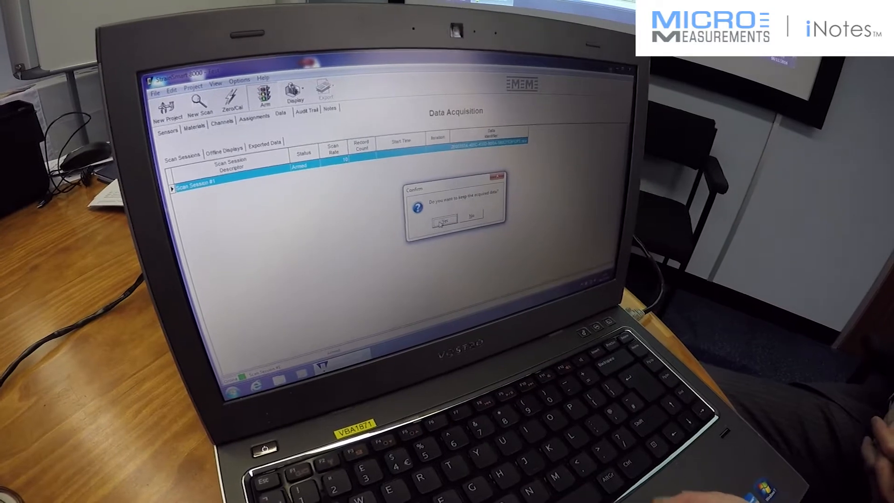
Step: Keep the 194 recorded records and duplicate the session as Scan Session #2
{"action": "left_click", "coordinate": [440, 222]}
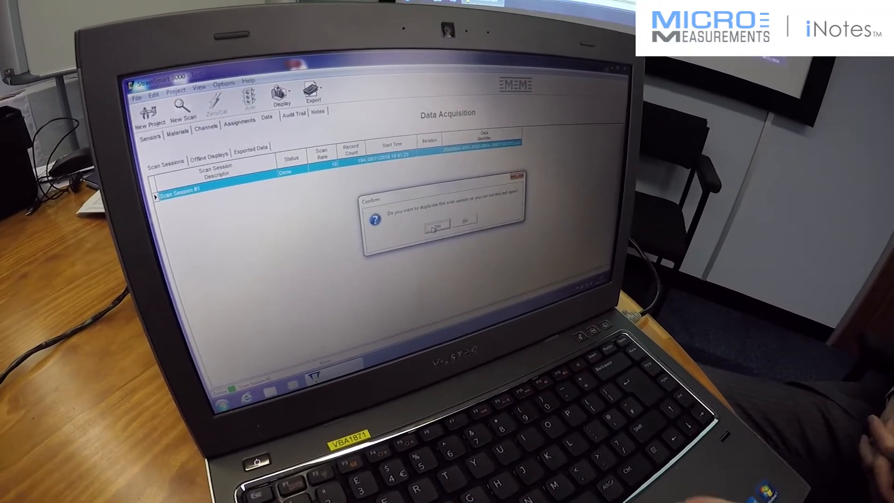
{"action": "left_click", "coordinate": [436, 224]}
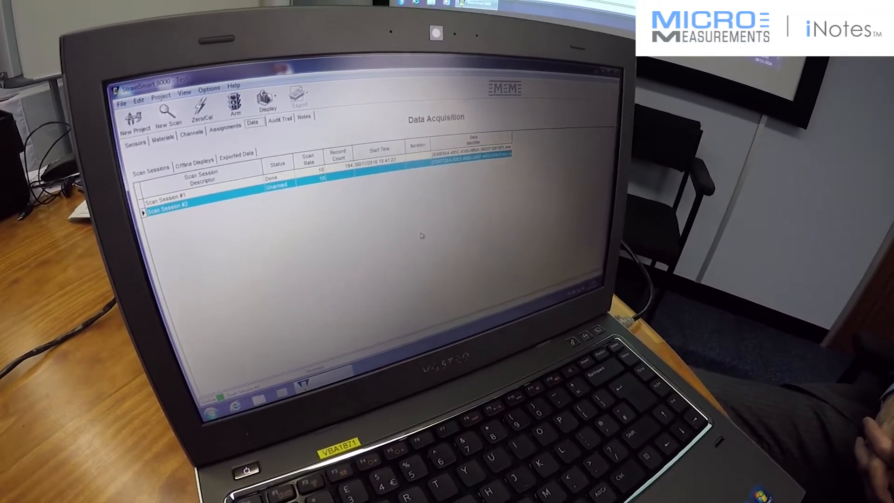